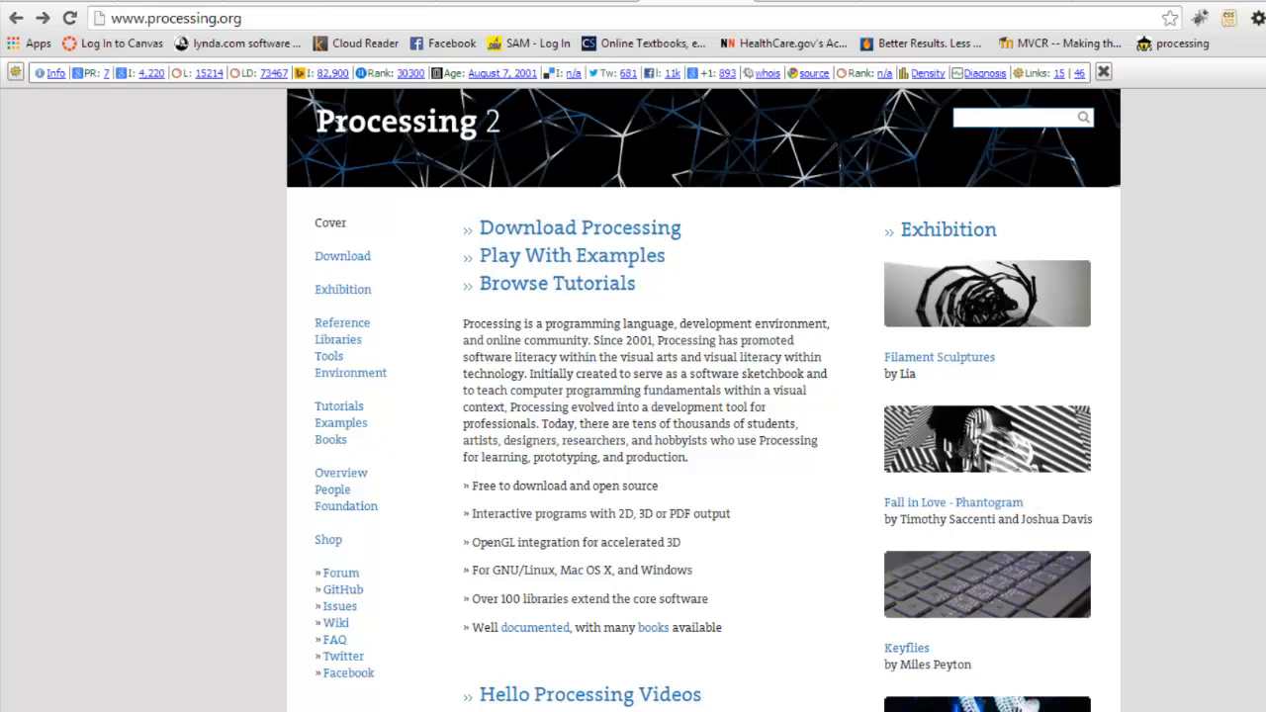
pyautogui.moveTo(499, 448)
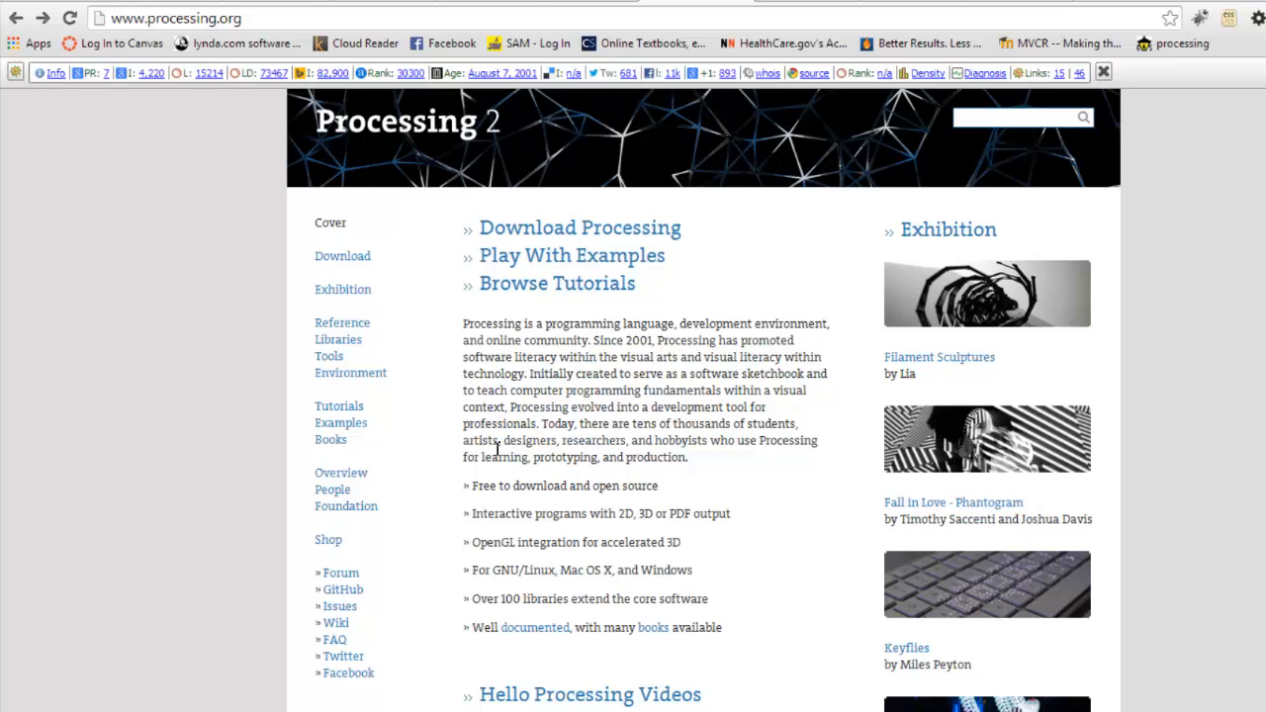
# Step: Browse the Processing language reference and the Libraries section from the left navigation
pyautogui.click(343, 322)
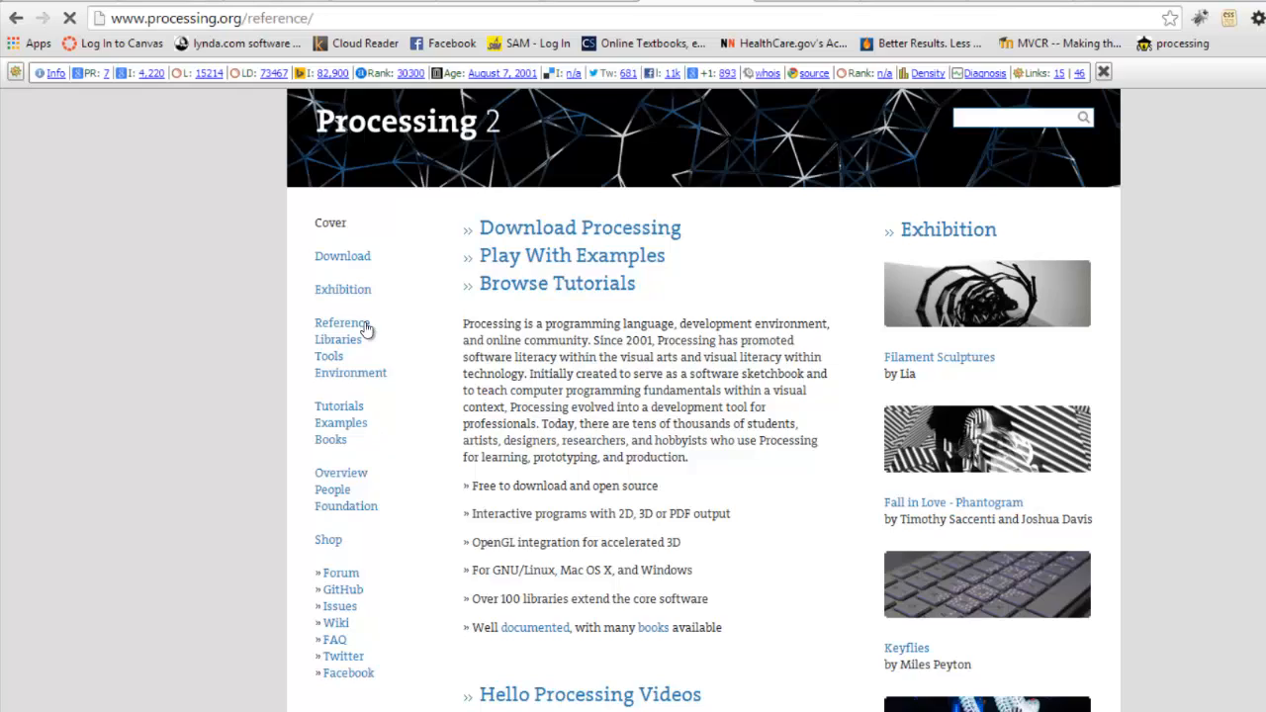
pyautogui.click(340, 323)
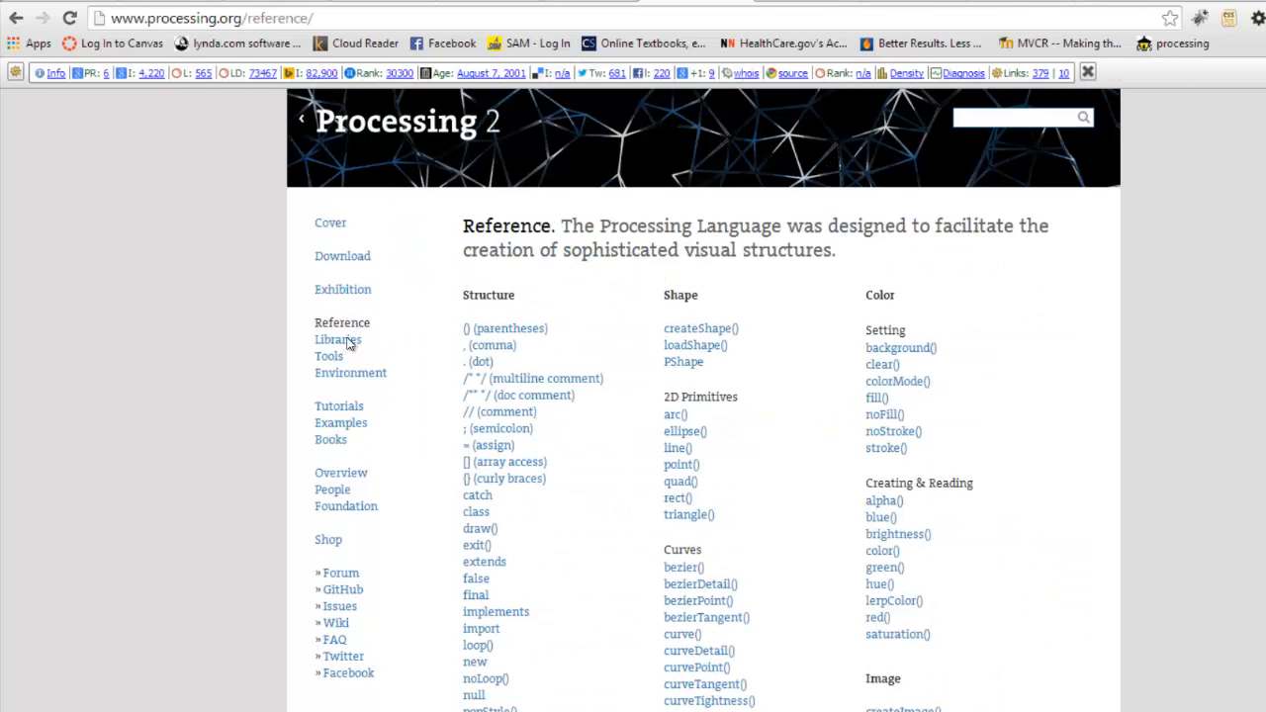
pyautogui.click(337, 340)
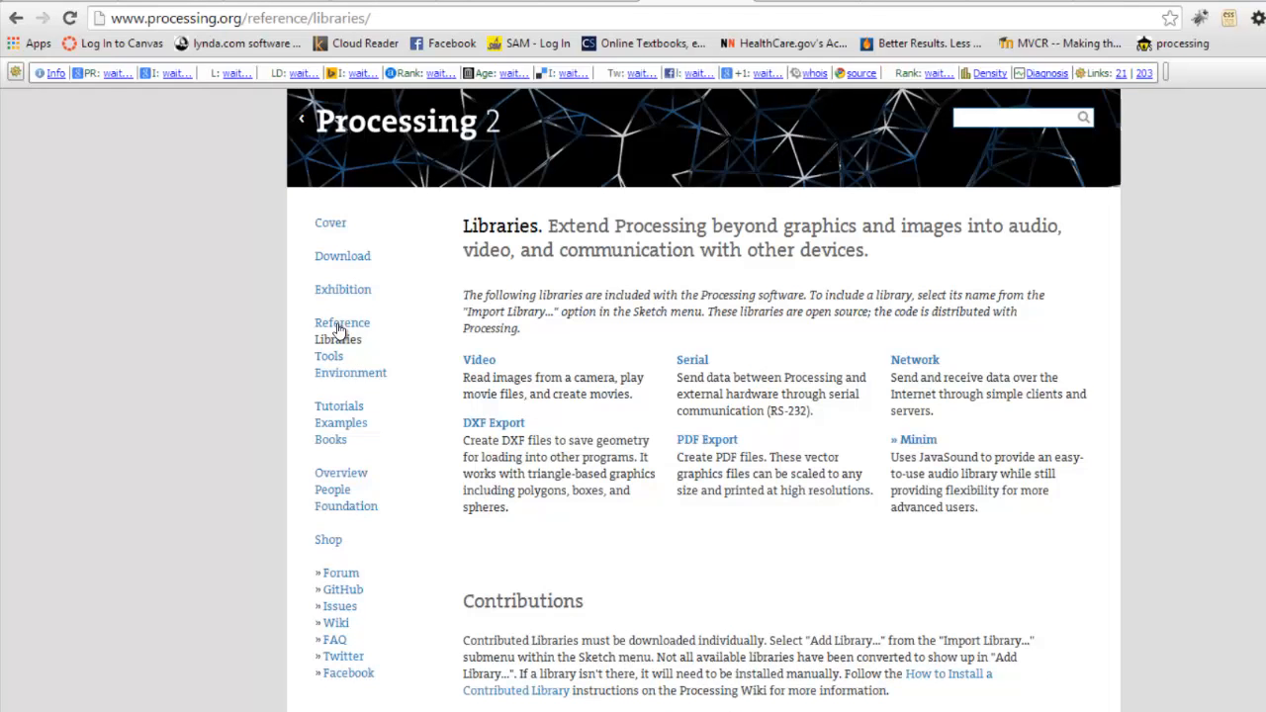
# Step: Return to the main reference, view the Tools section, and land on the Environment (IDE) reference page
pyautogui.click(342, 322)
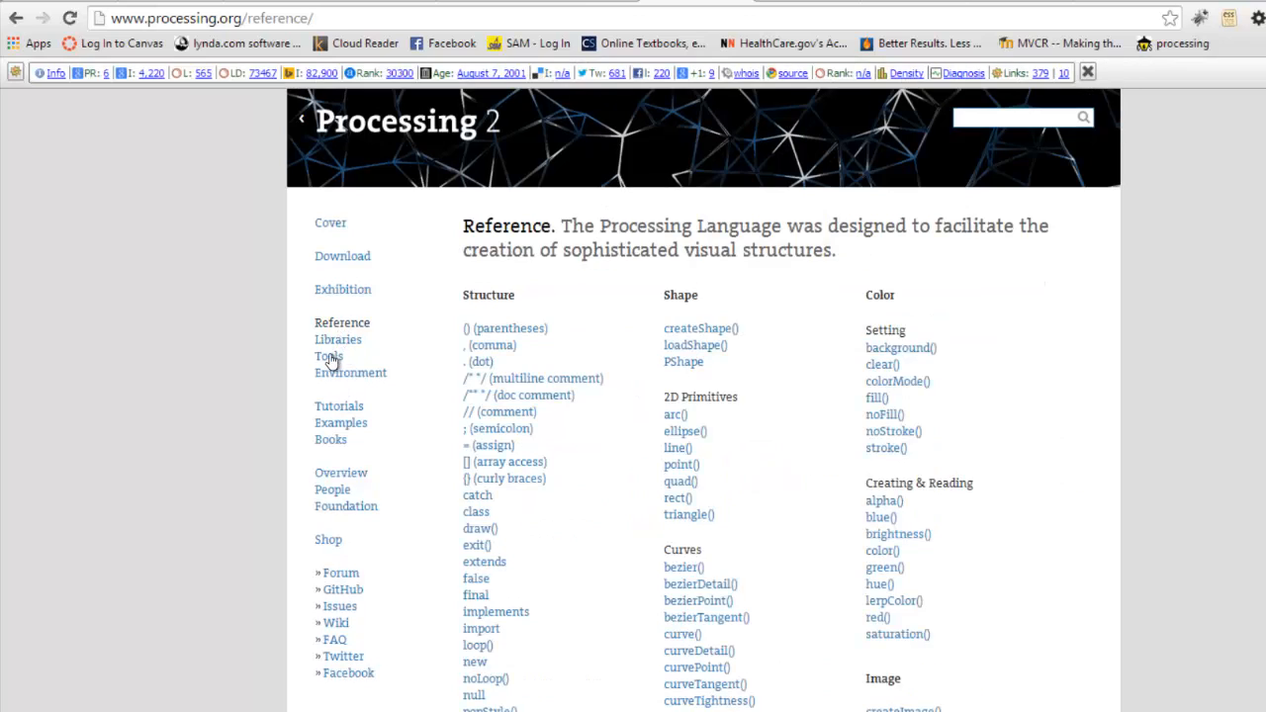
pyautogui.click(329, 356)
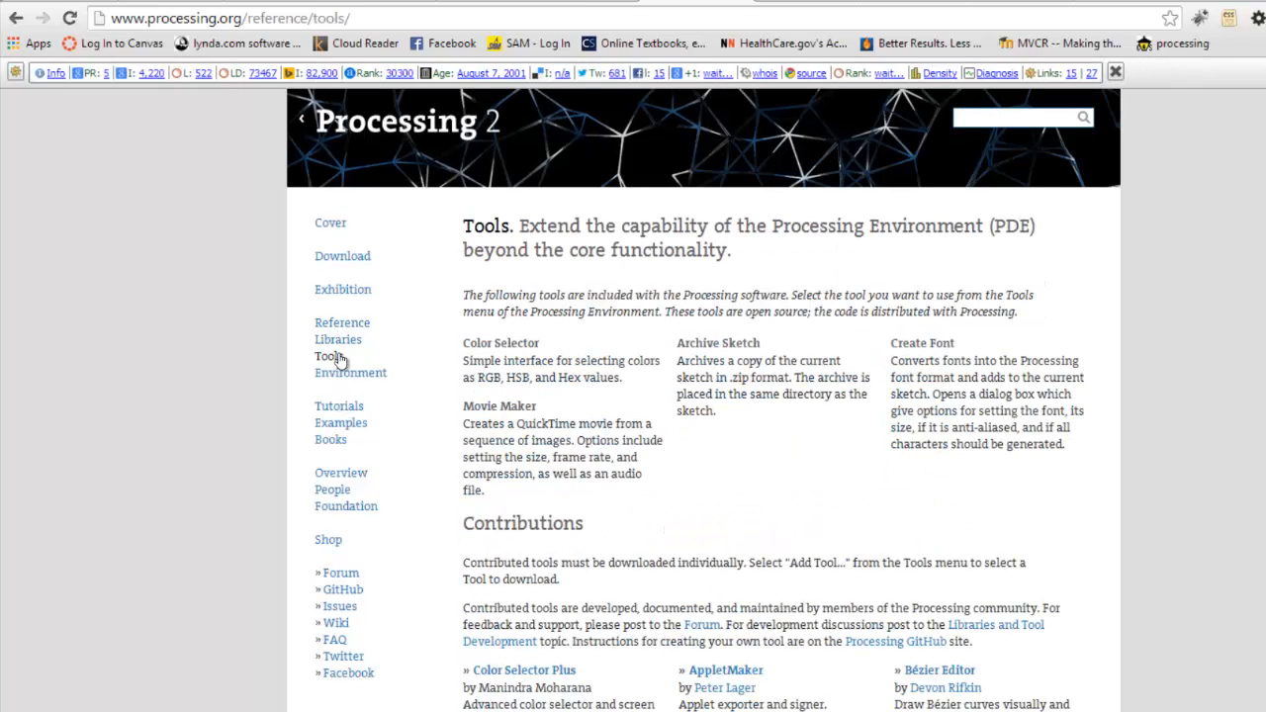
pyautogui.click(351, 372)
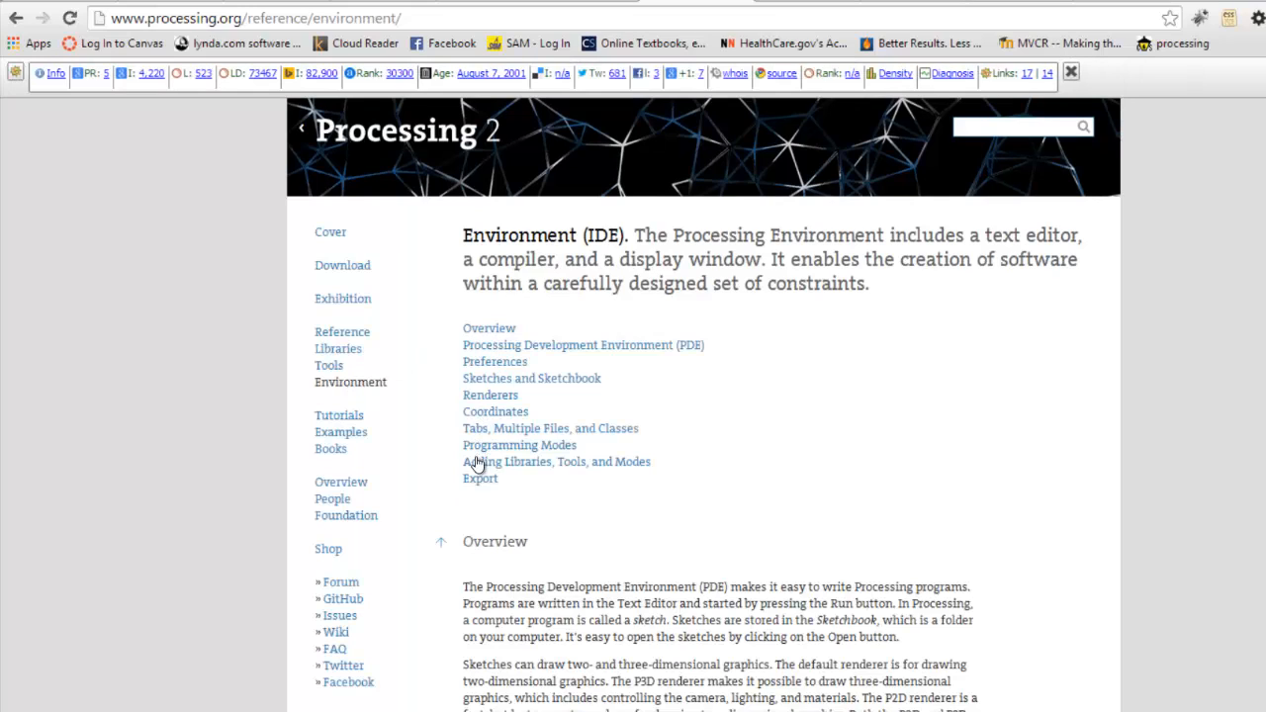
pyautogui.moveTo(467, 502)
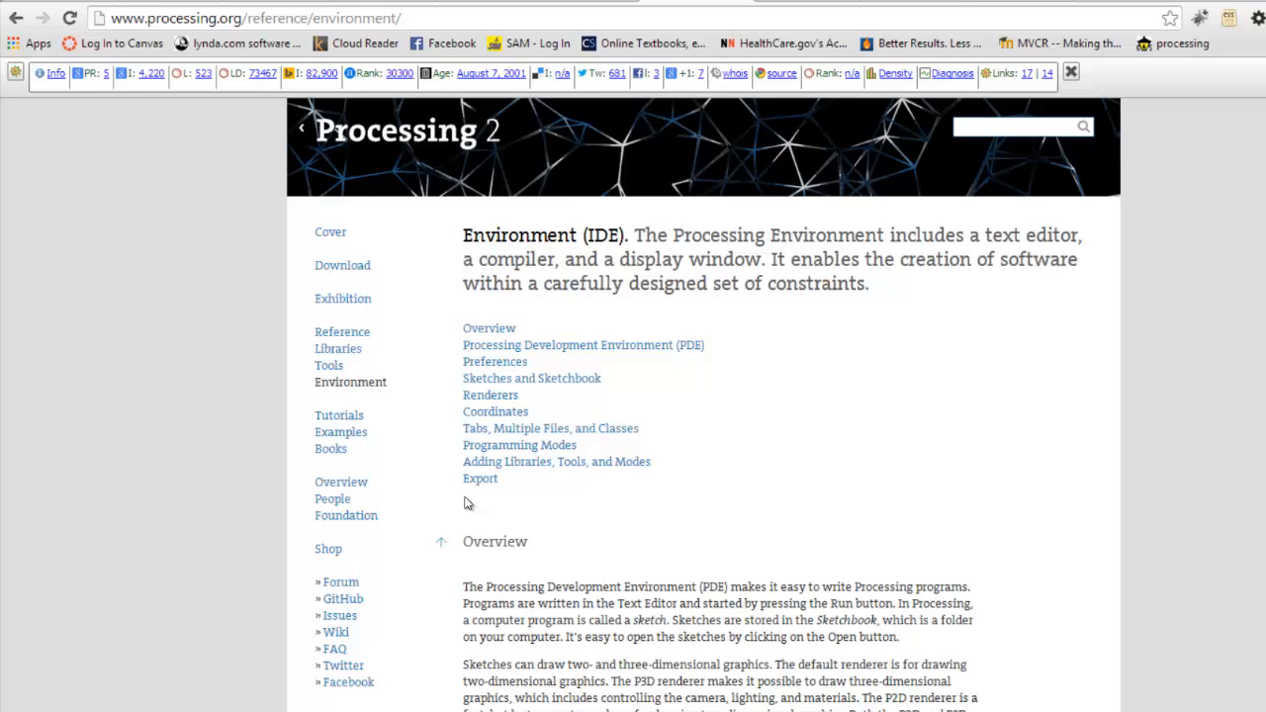
pyautogui.moveTo(483, 447)
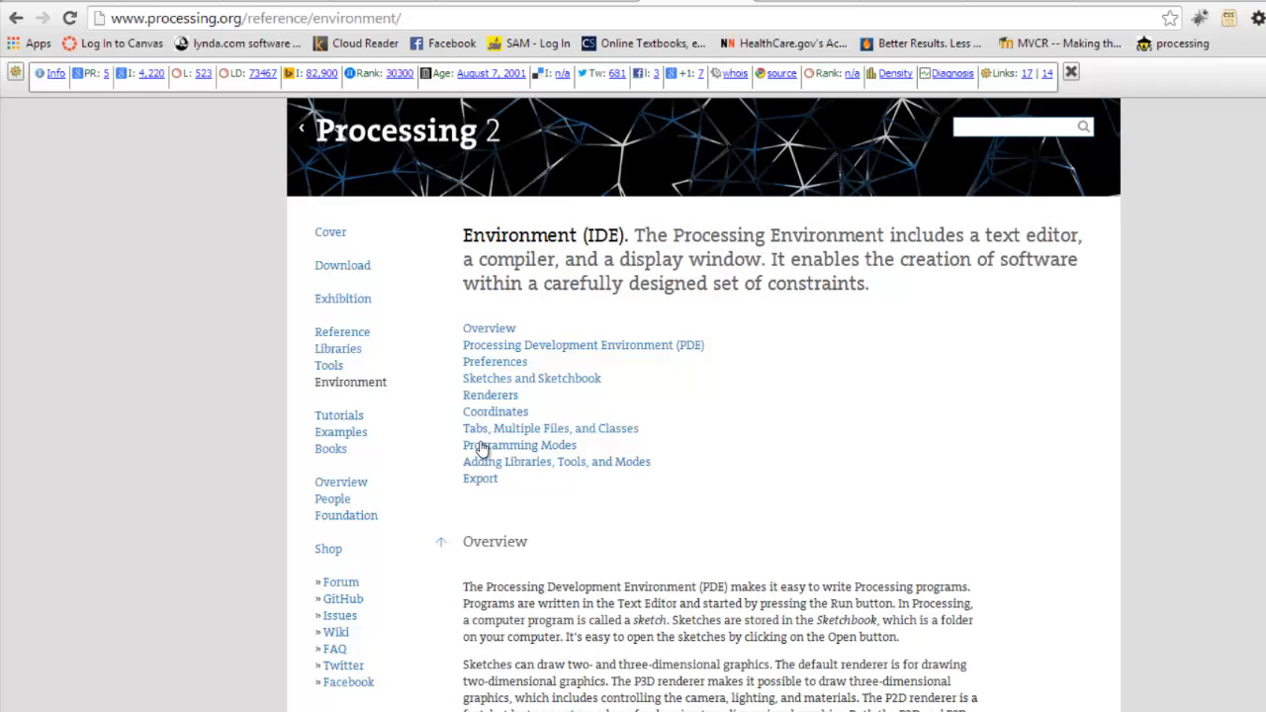
pyautogui.moveTo(499, 313)
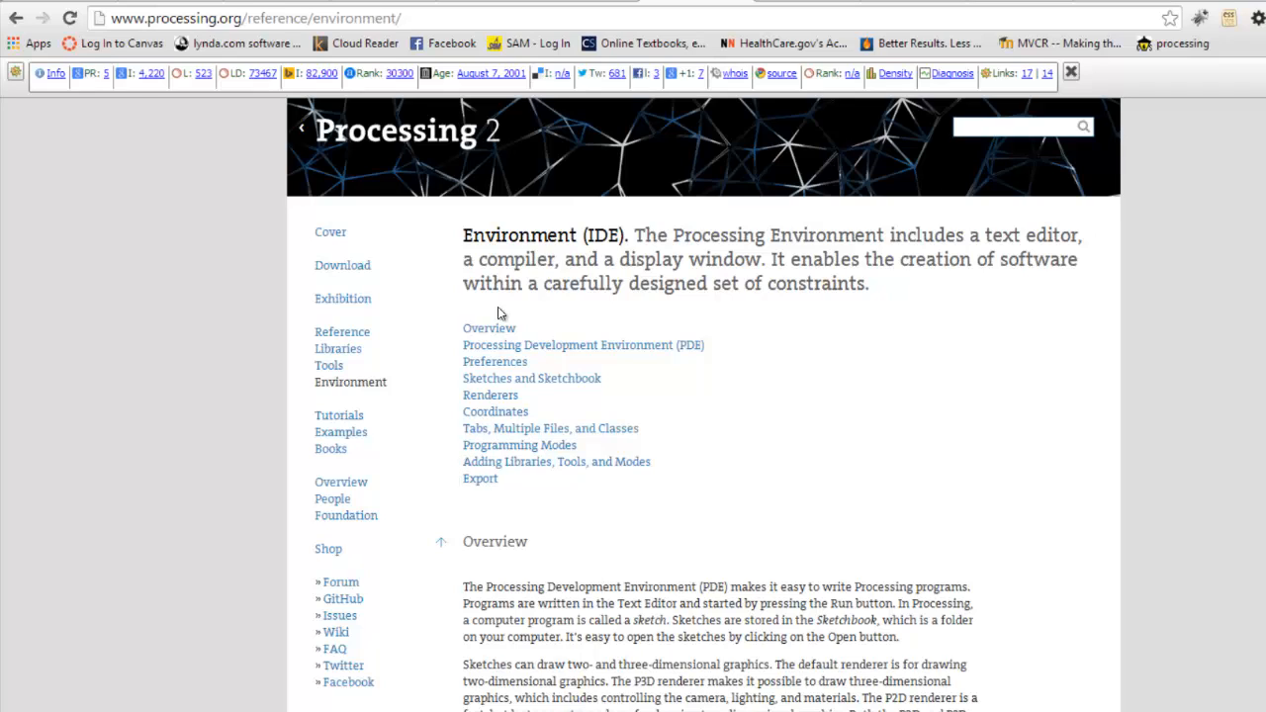
# Step: Go to the Processing download page and choose the No Donation option
pyautogui.click(342, 265)
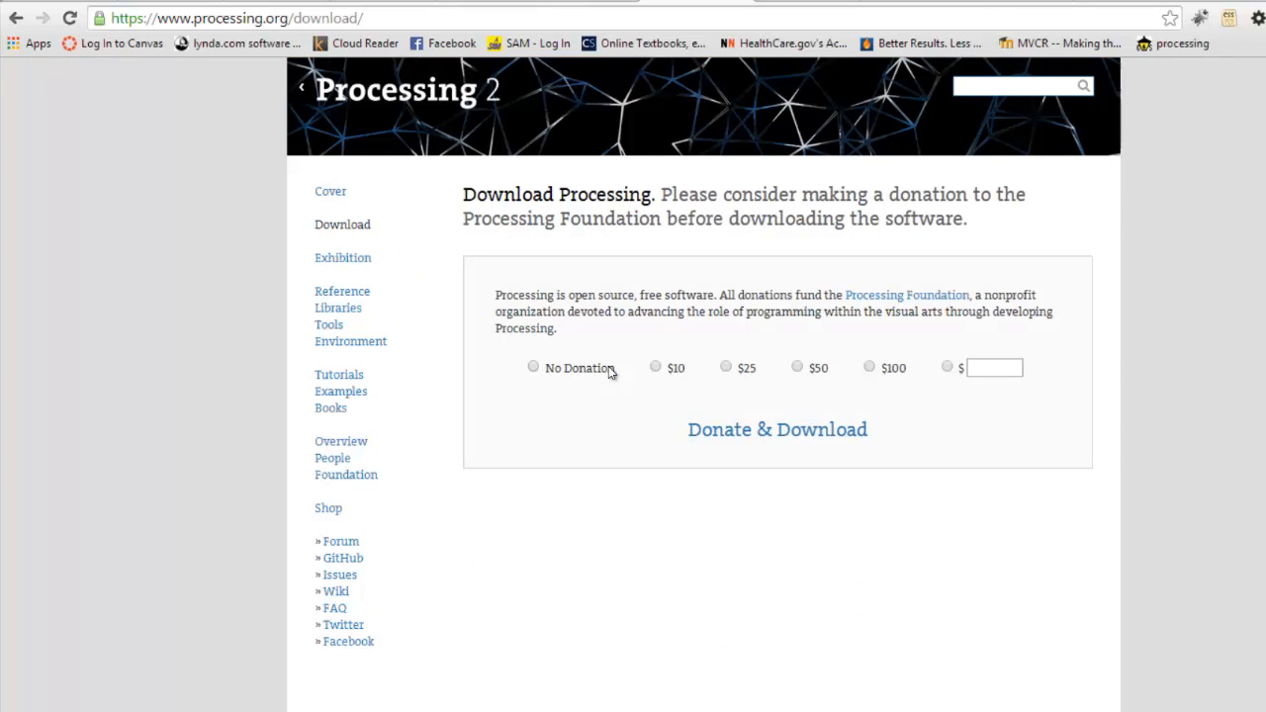
pyautogui.moveTo(890, 368)
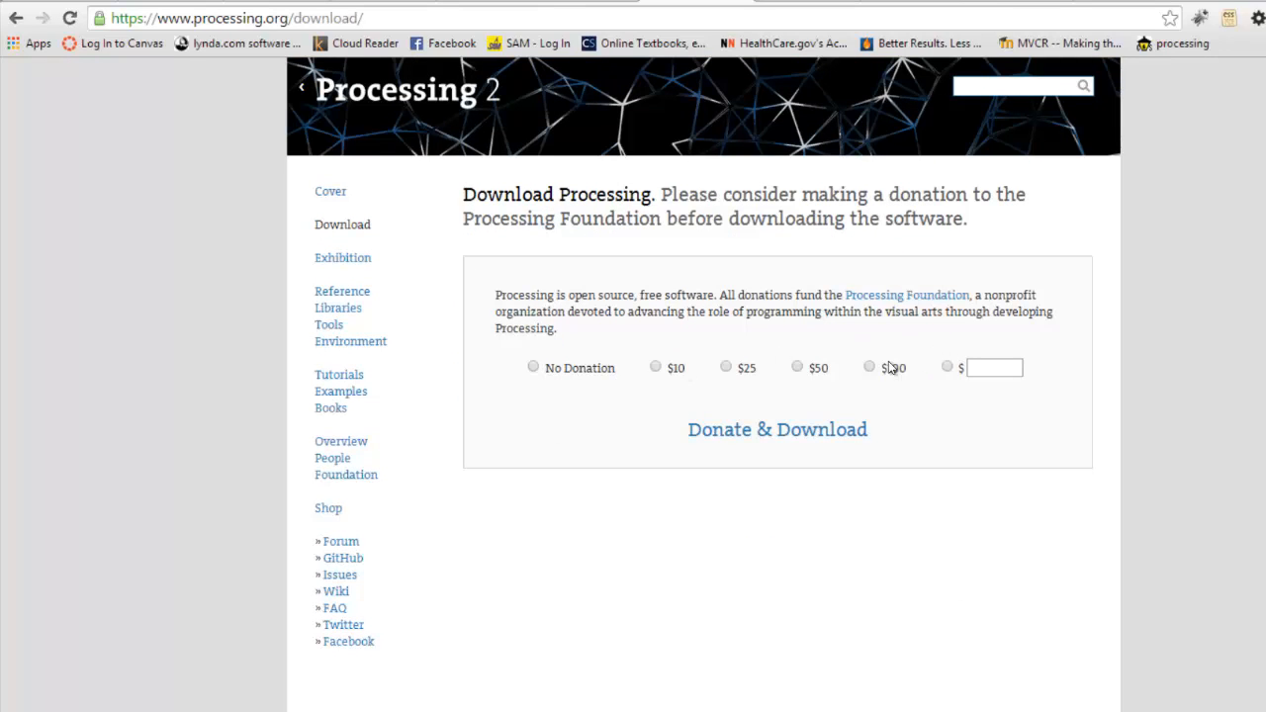
pyautogui.click(535, 366)
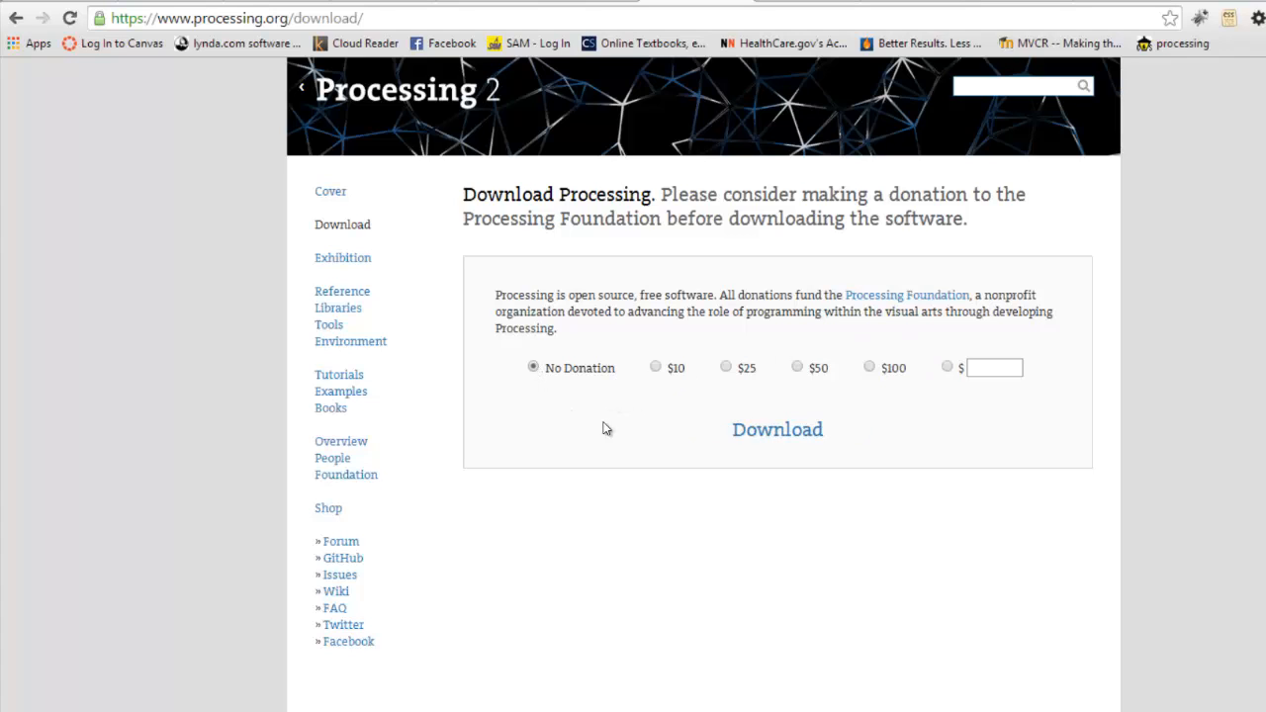
# Step: Proceed to the Processing 2.2.1 installer list for Windows, Linux and Mac OS X
pyautogui.click(778, 429)
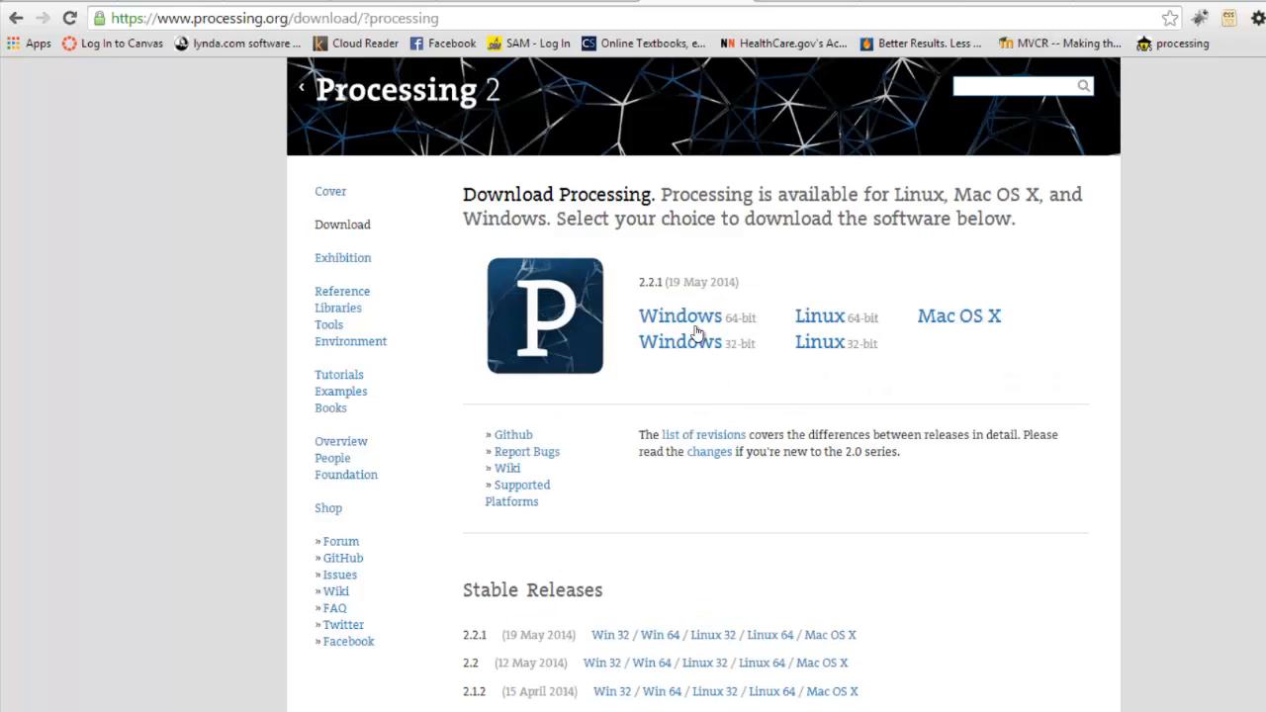
pyautogui.moveTo(886, 285)
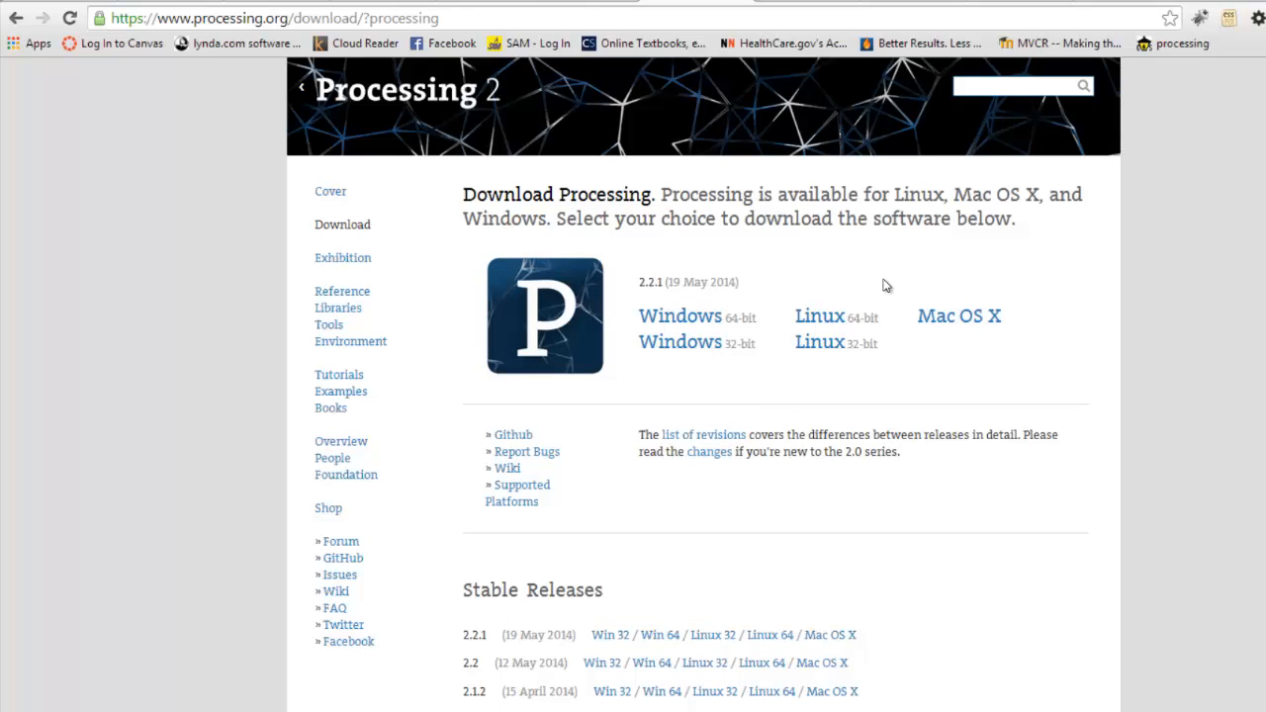
pyautogui.moveTo(694, 346)
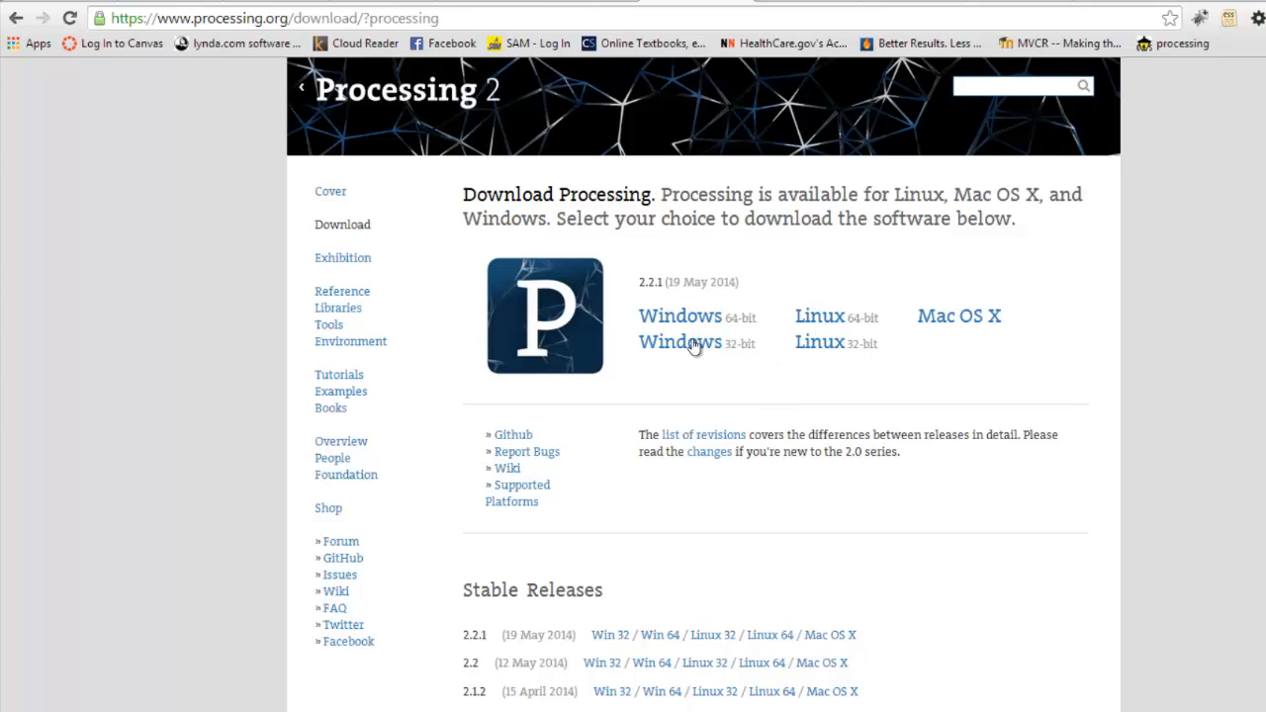
pyautogui.moveTo(696, 364)
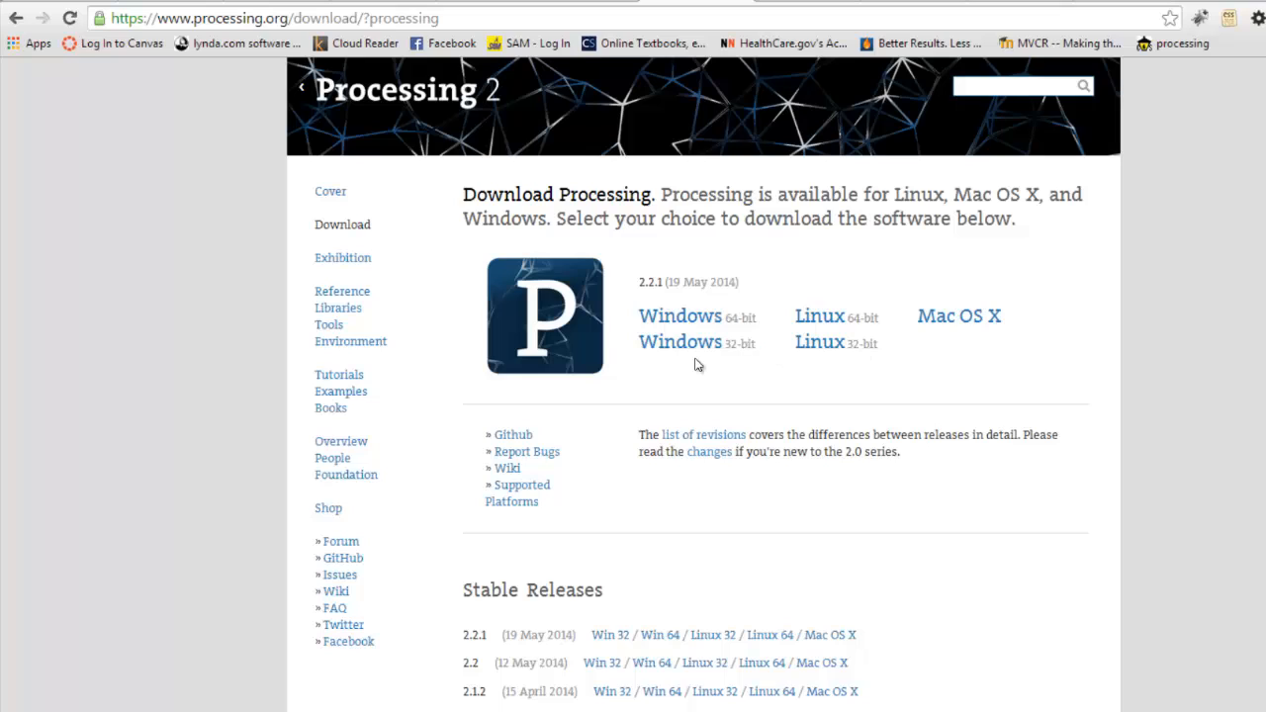
pyautogui.moveTo(740, 340)
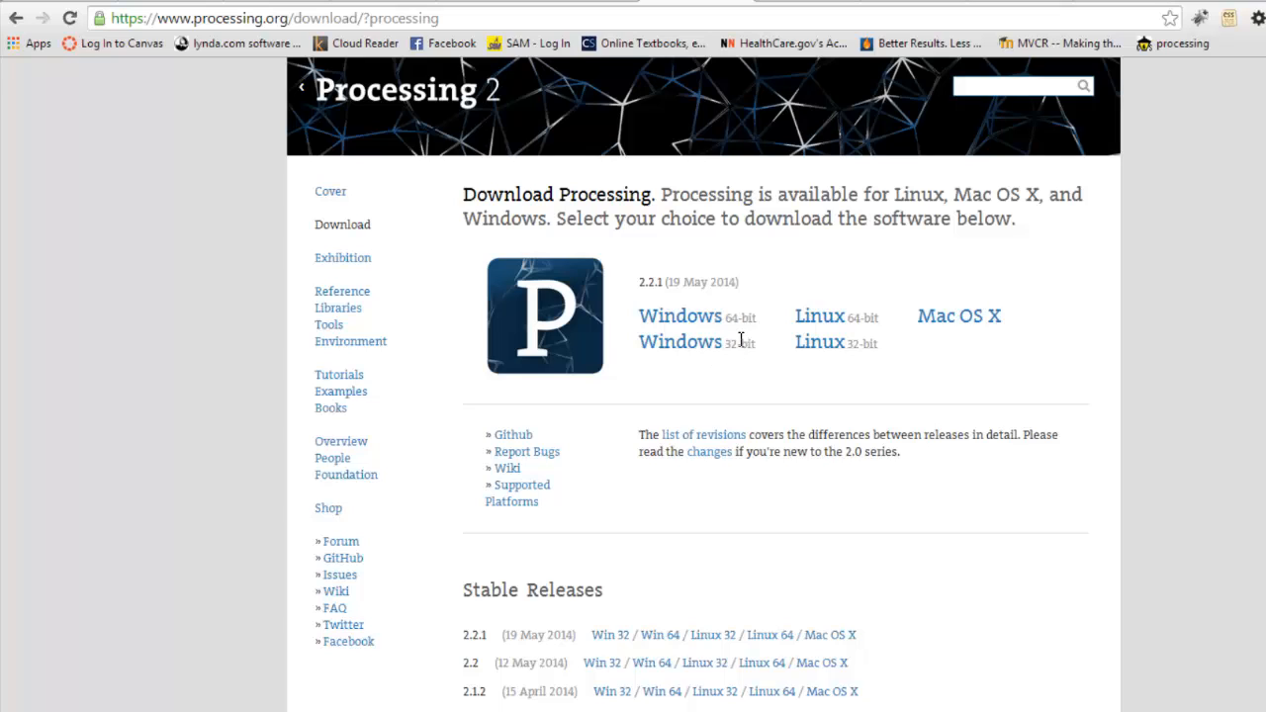
pyautogui.moveTo(736, 352)
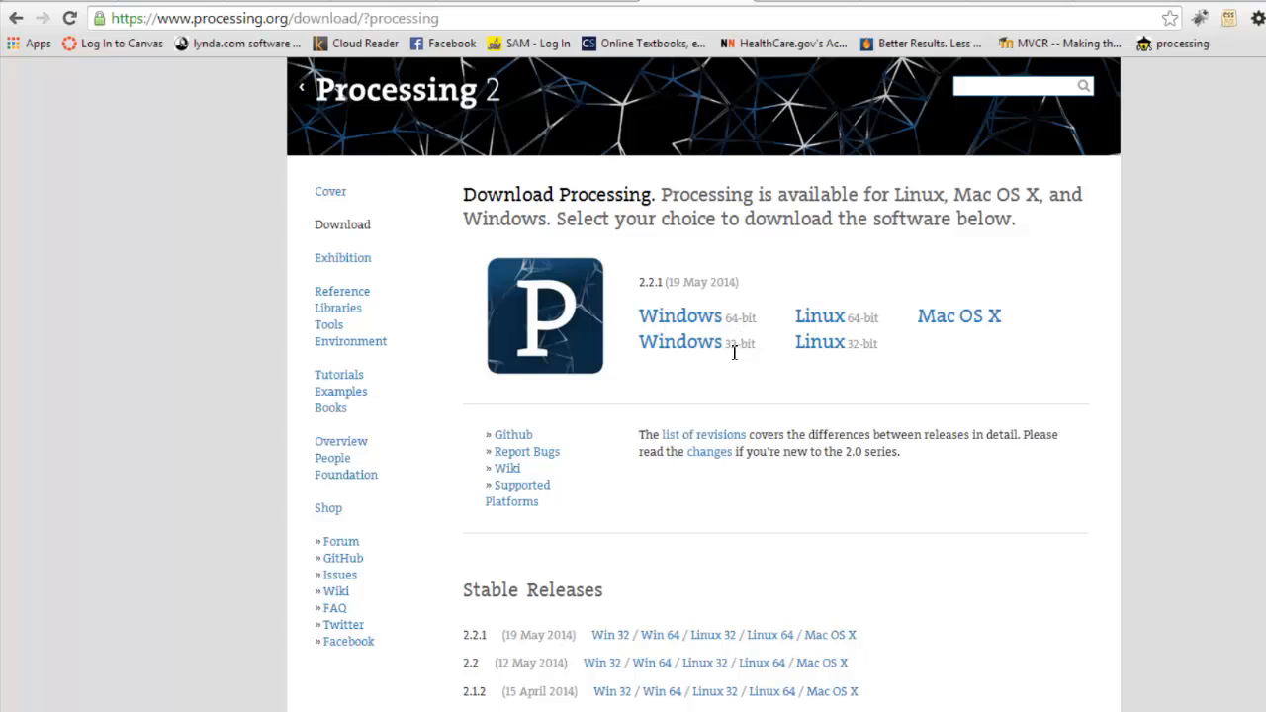
pyautogui.moveTo(732, 360)
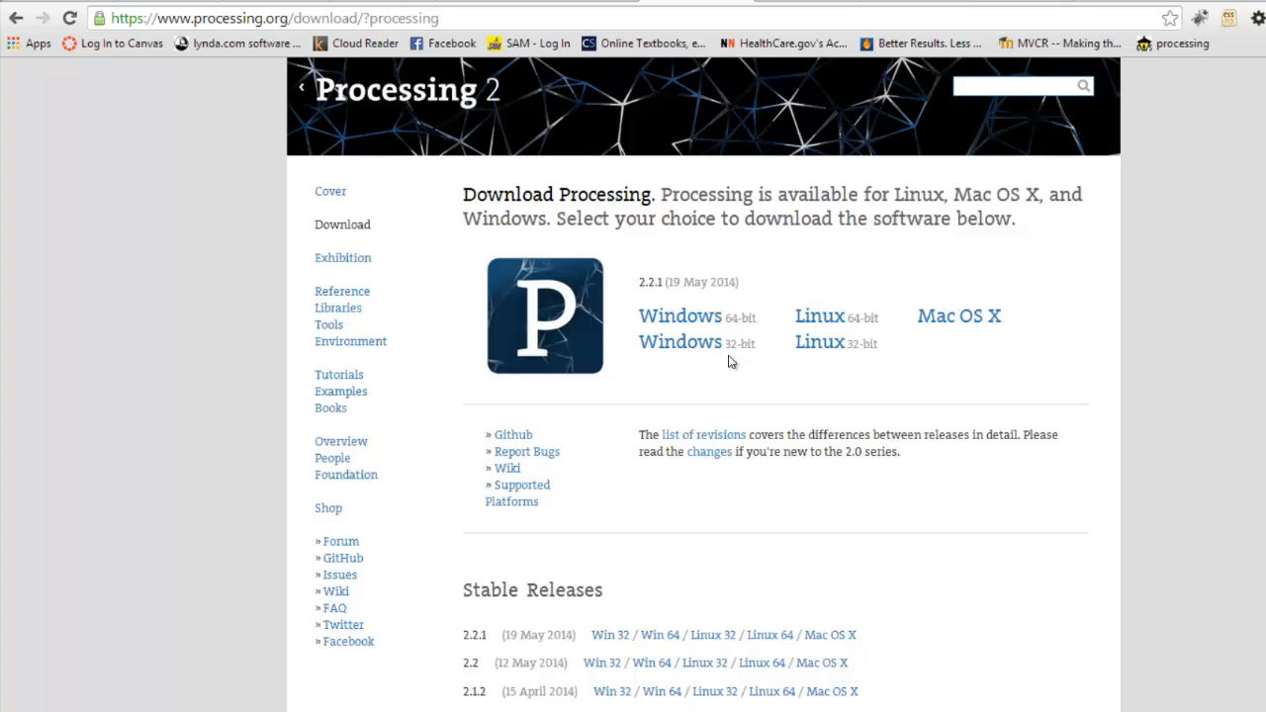
pyautogui.moveTo(776, 336)
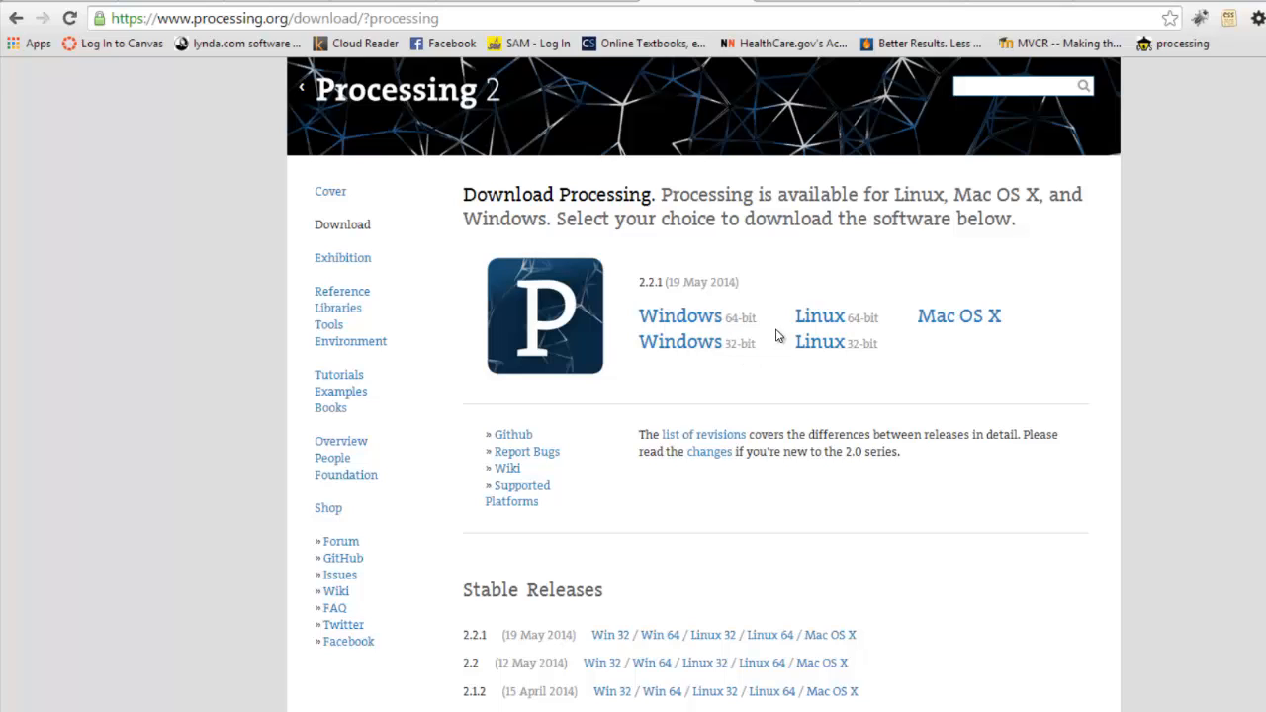
pyautogui.moveTo(722, 364)
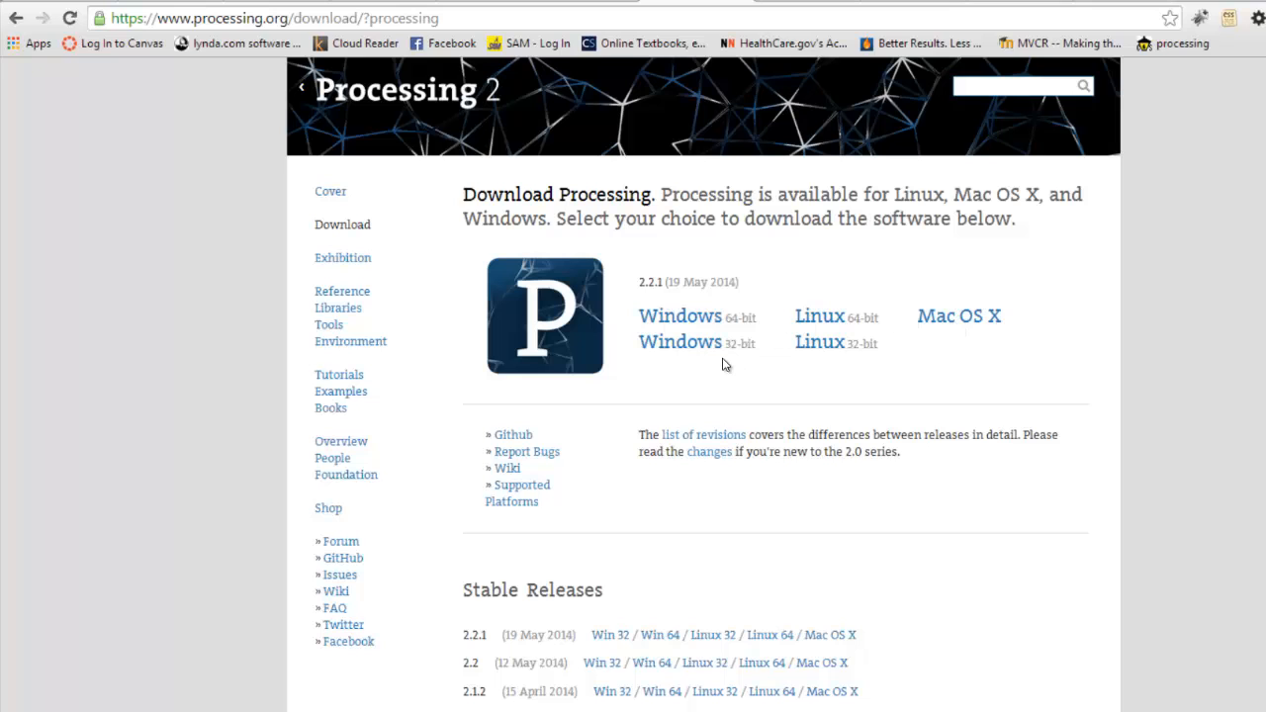